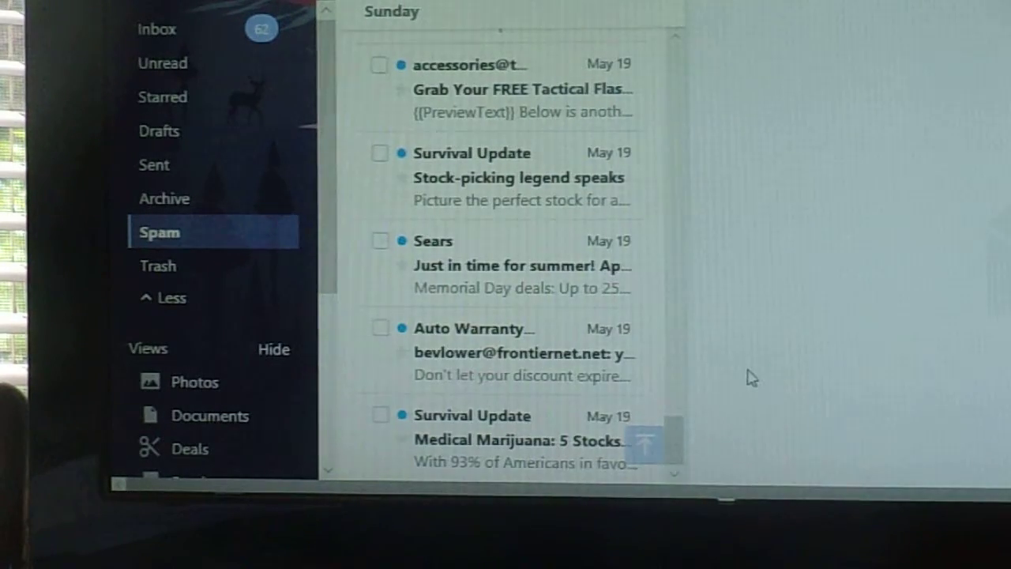
mouse_move(721, 367)
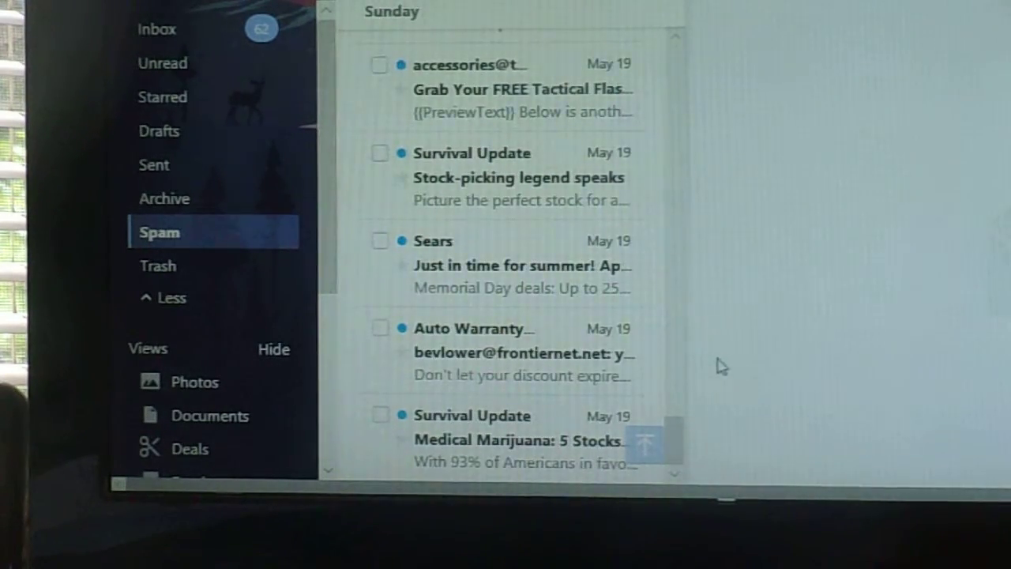
mouse_move(700, 62)
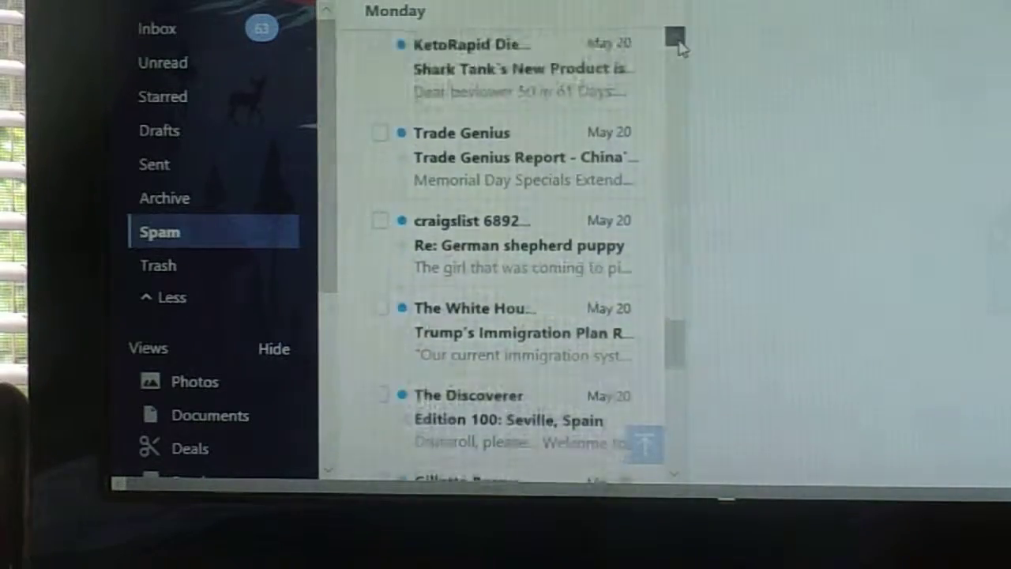
scroll("up", 3)
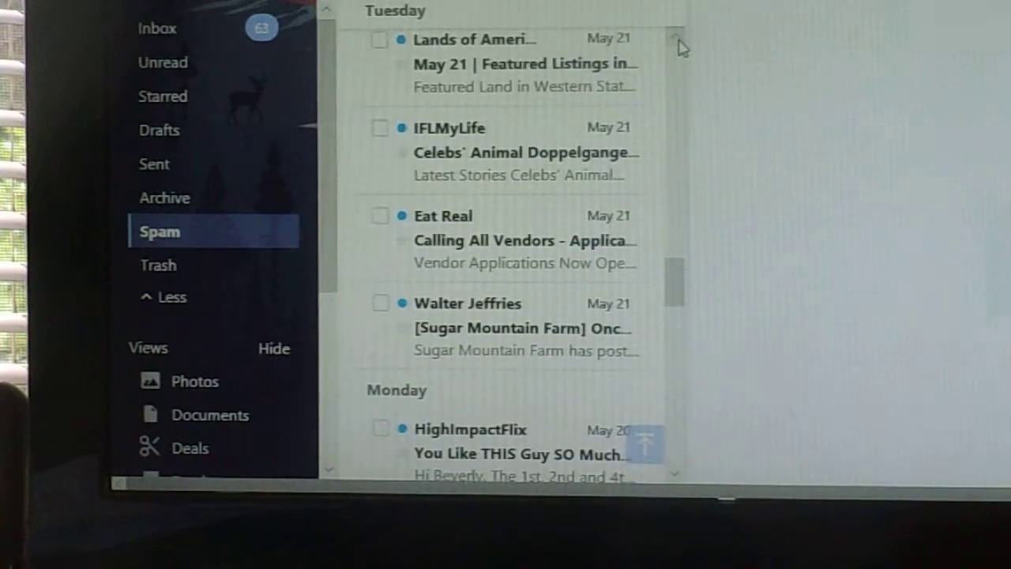
scroll("up", 3)
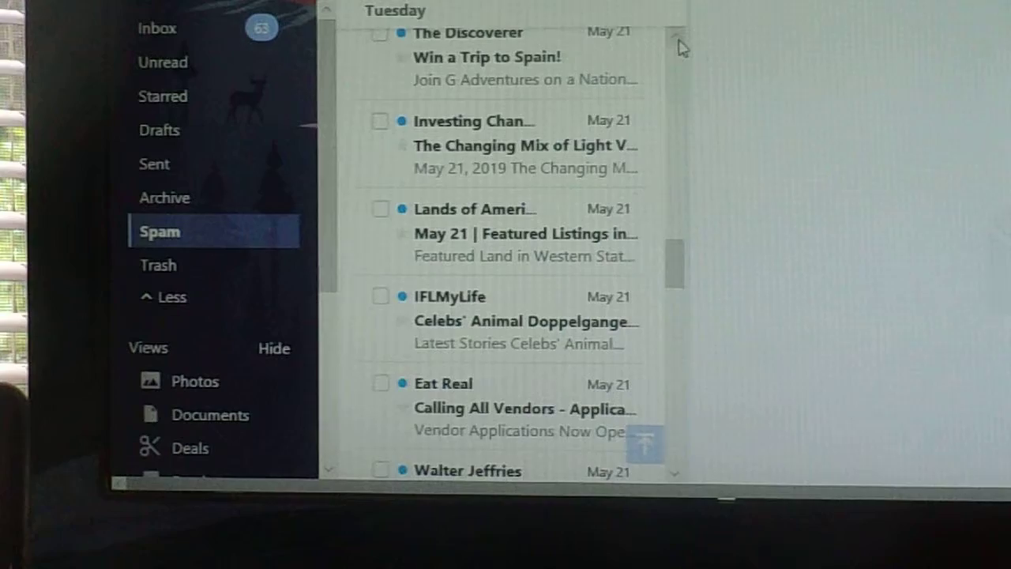
scroll("up", 3)
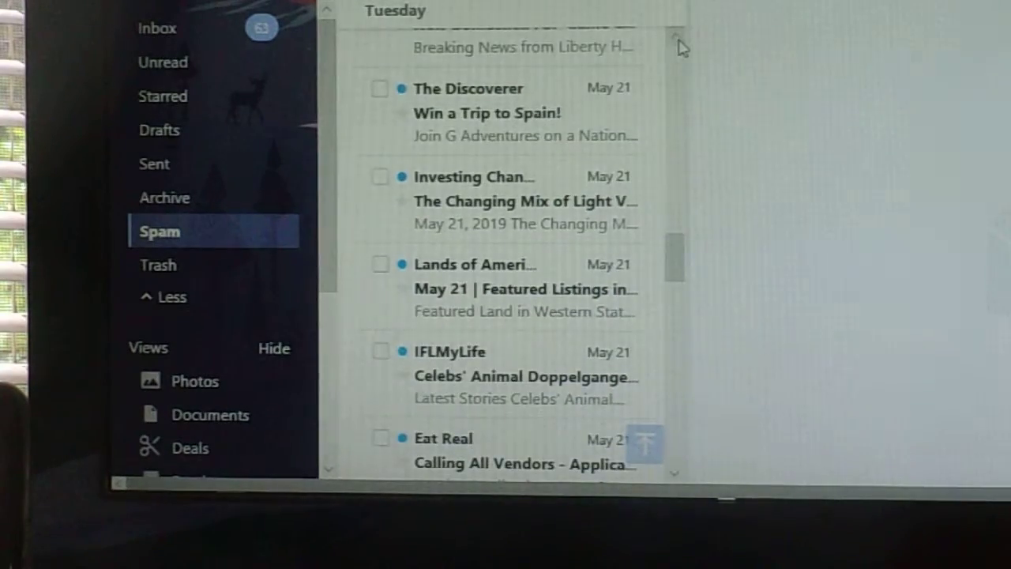
scroll("up", 3)
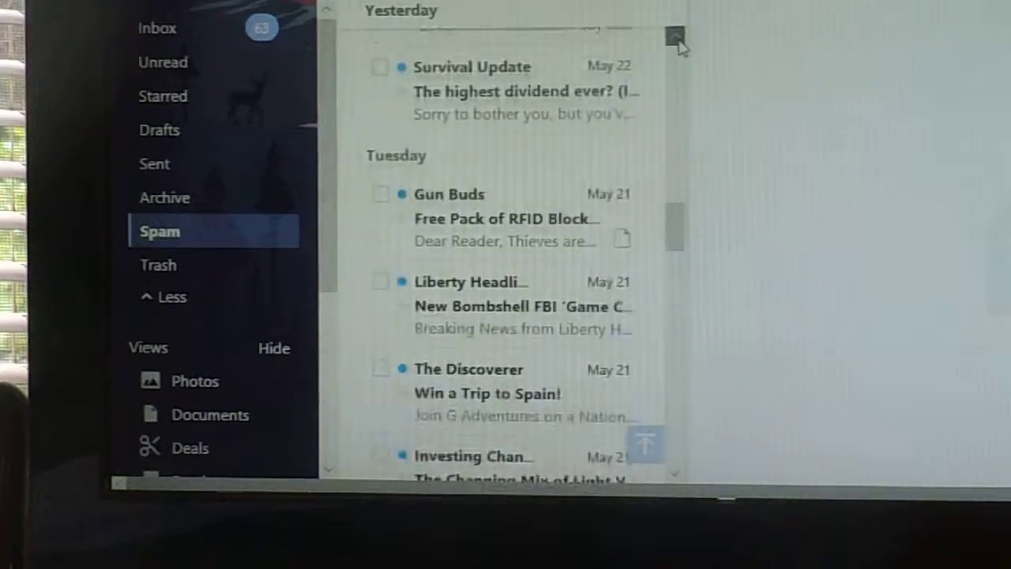
scroll("up", 3)
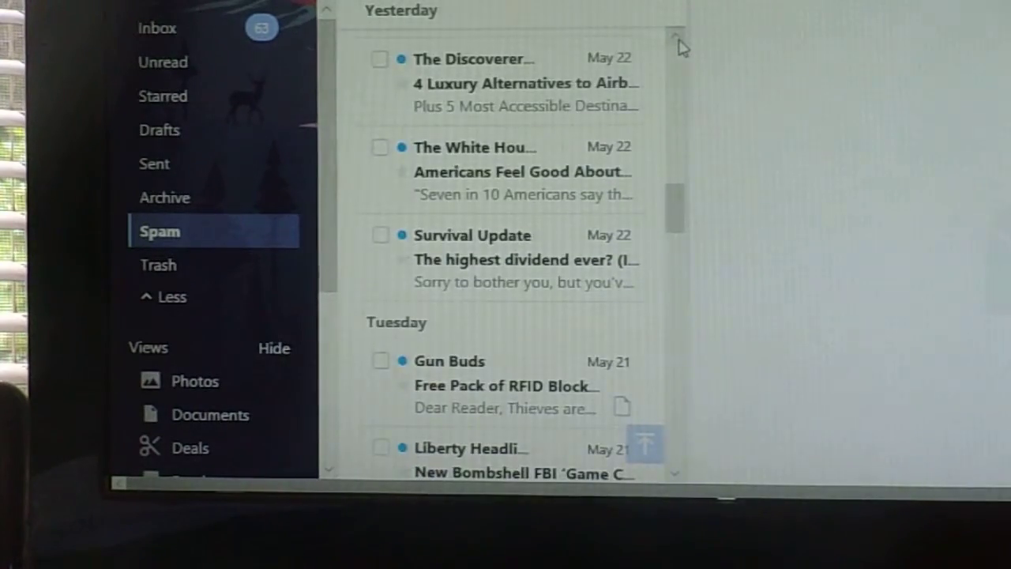
scroll("up", 3)
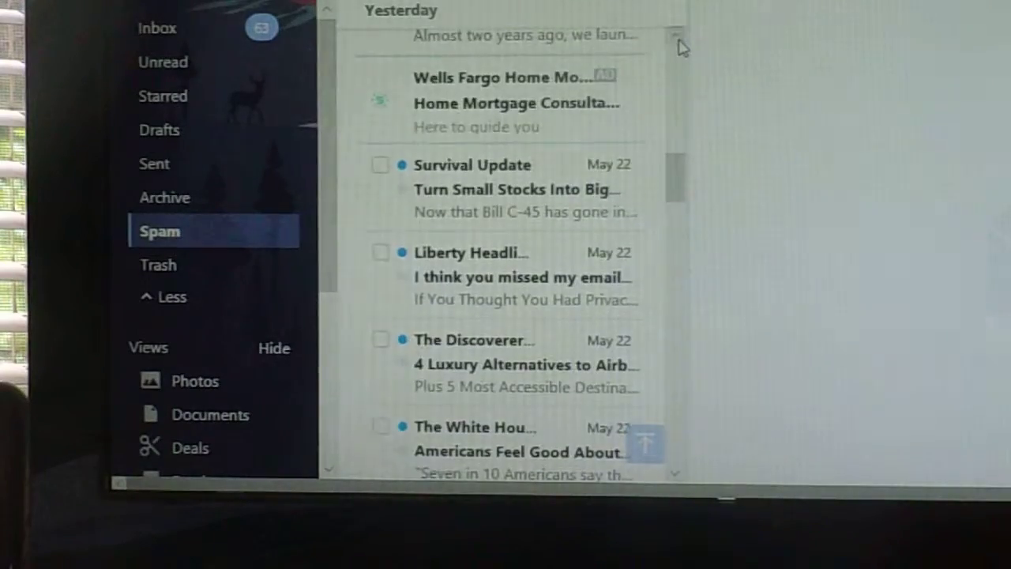
scroll("up", 3)
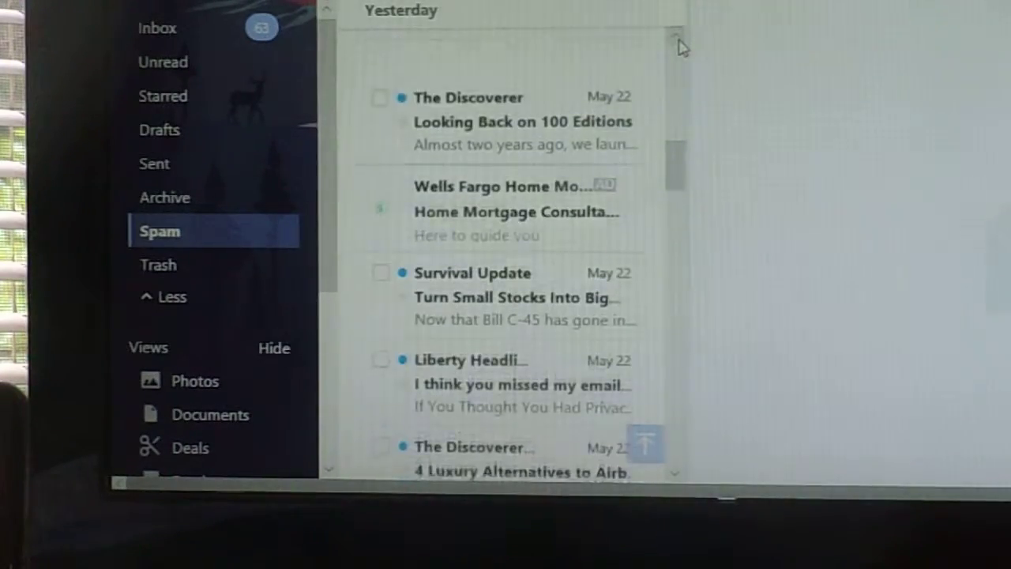
scroll("up", 3)
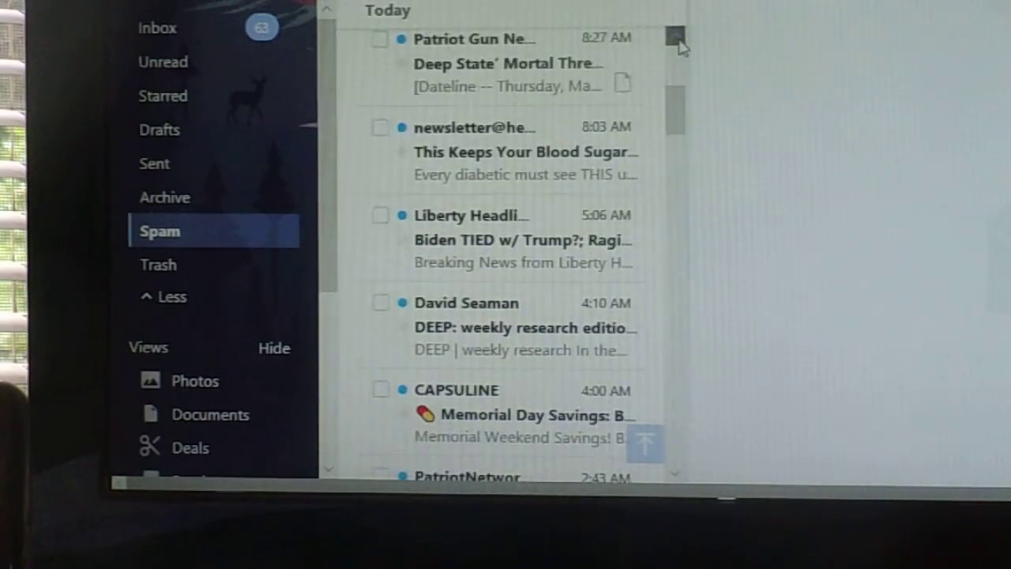
scroll("up", 3)
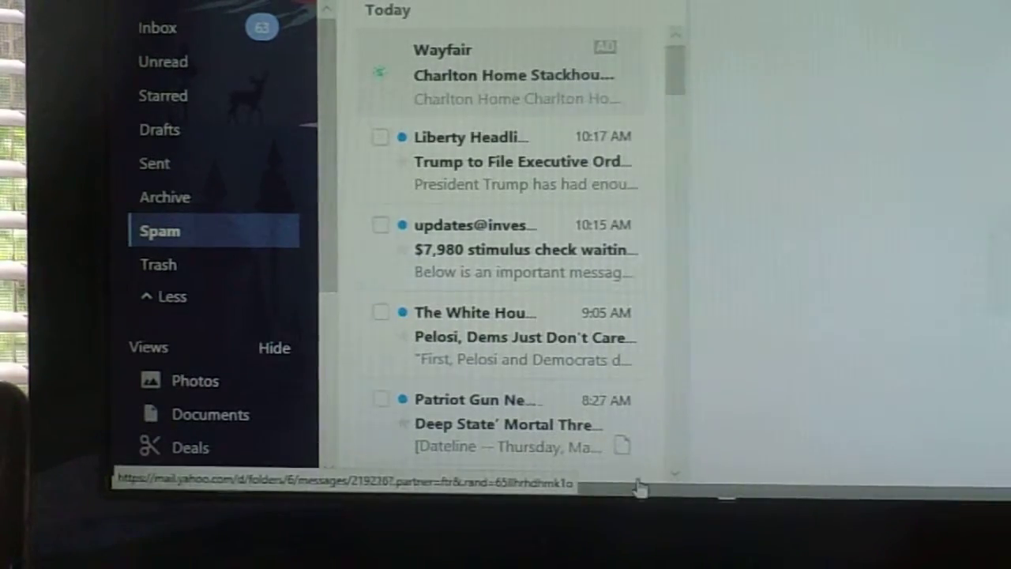
scroll("down", 3)
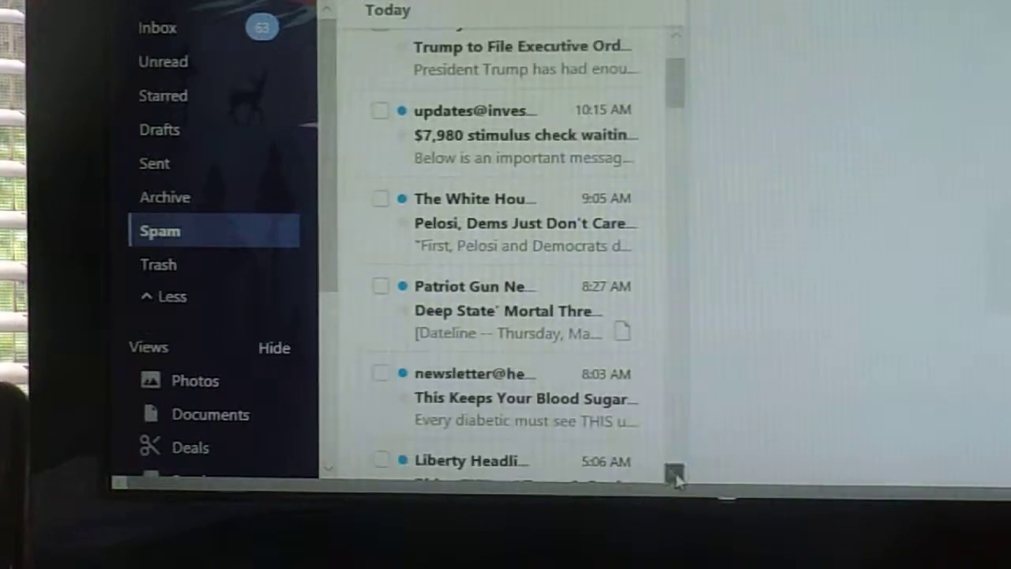
scroll("down", 3)
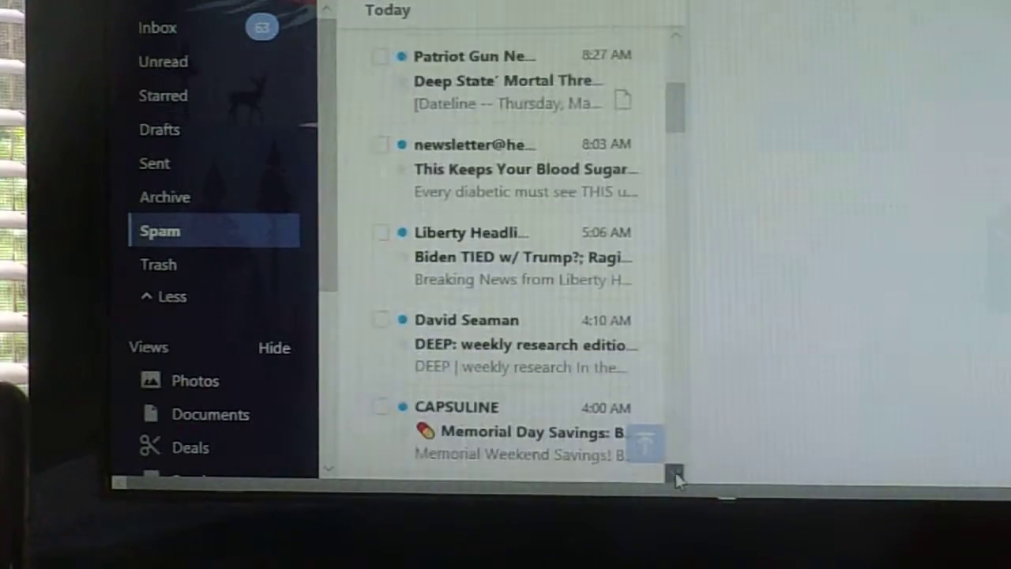
scroll("down", 3)
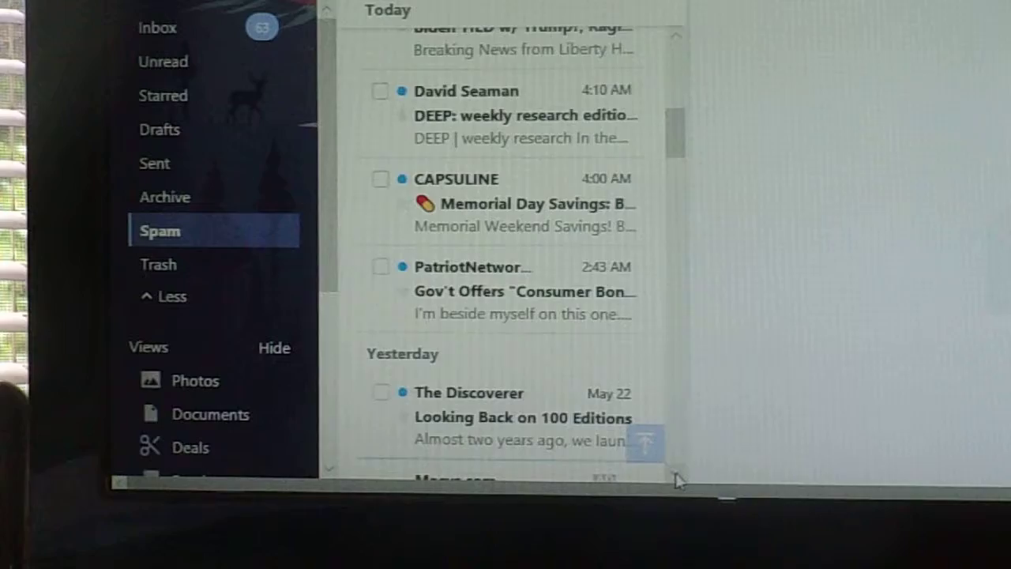
scroll("down", 3)
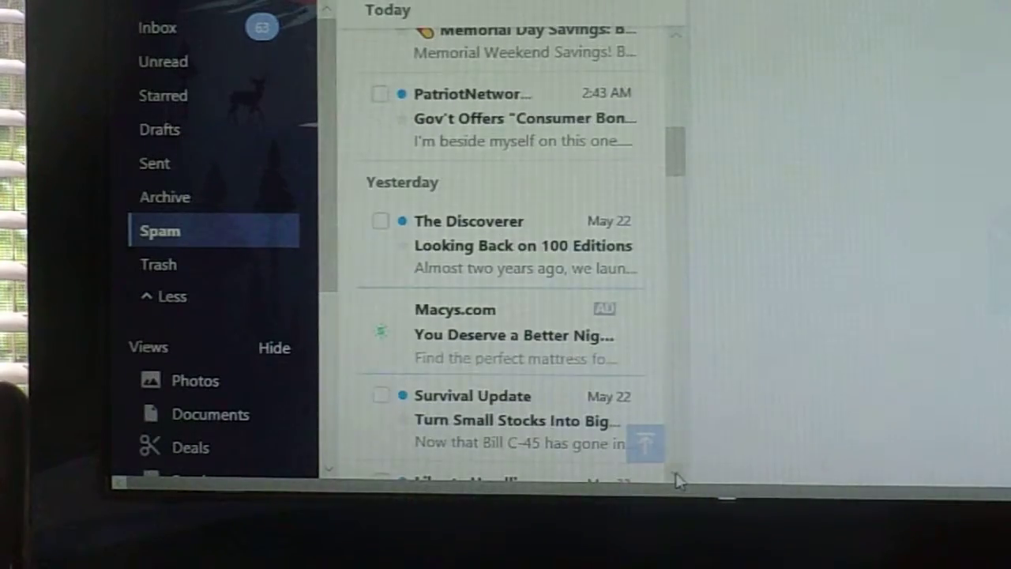
scroll("down", 3)
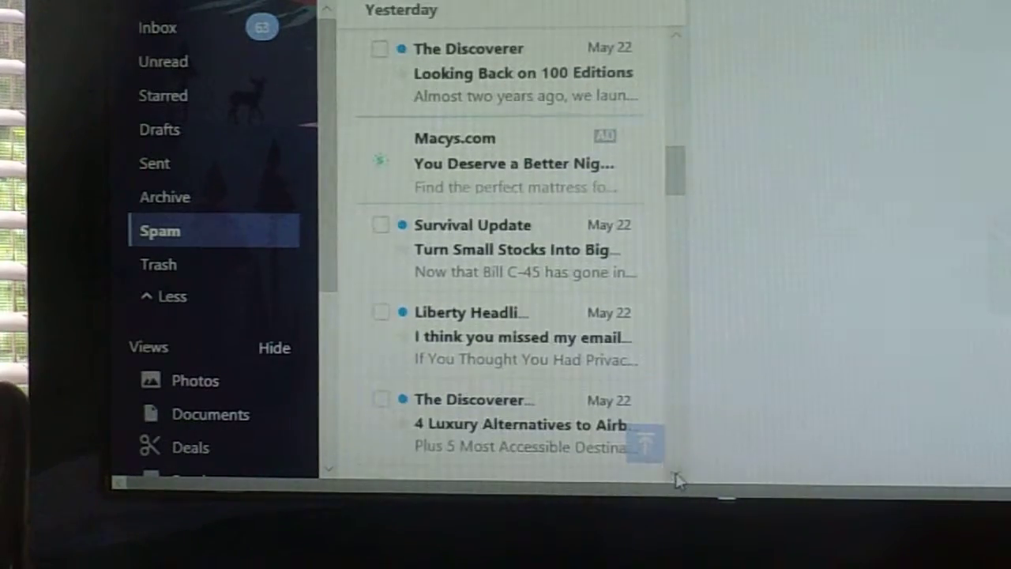
scroll("down", 3)
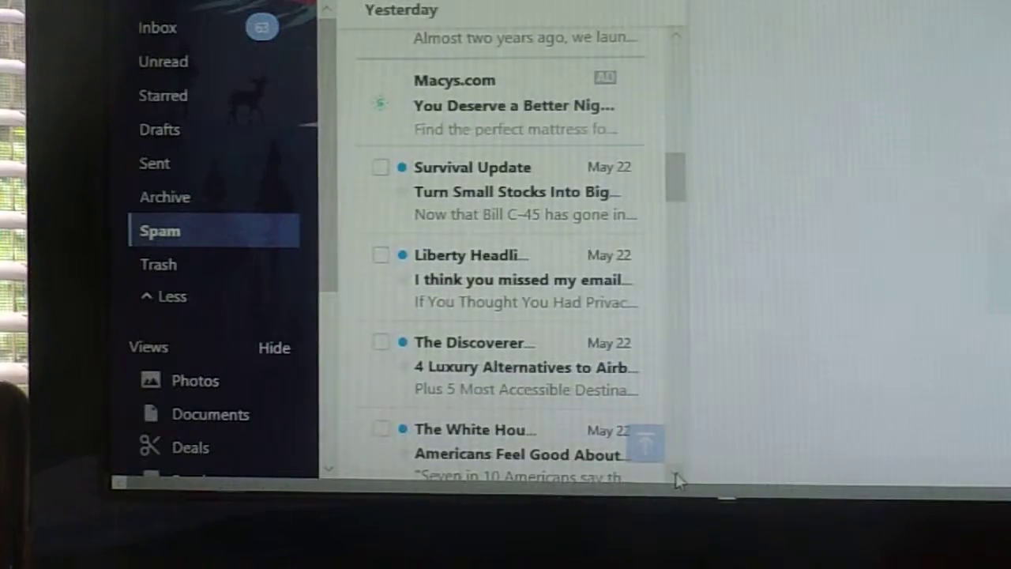
scroll("down", 3)
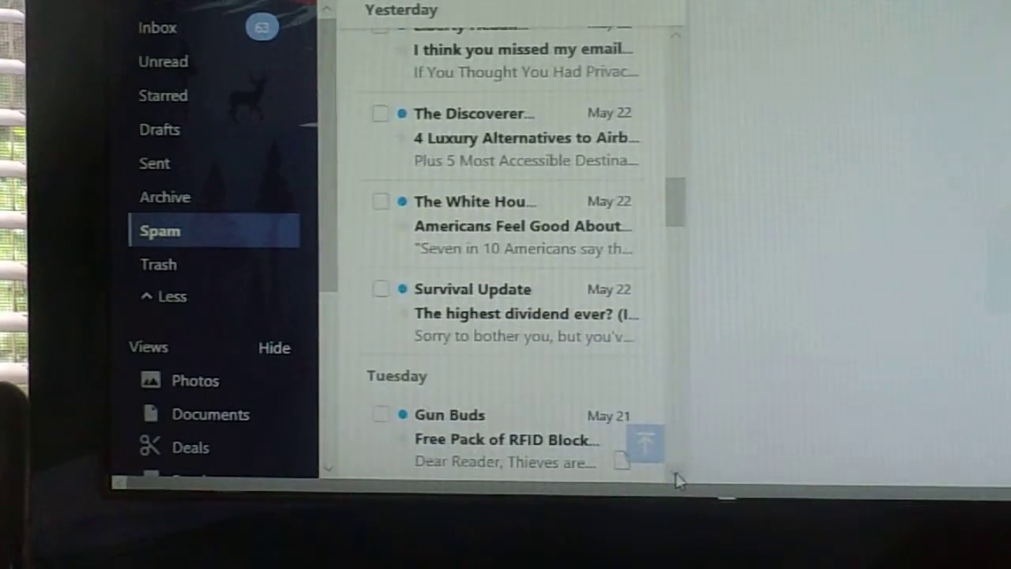
scroll("down", 3)
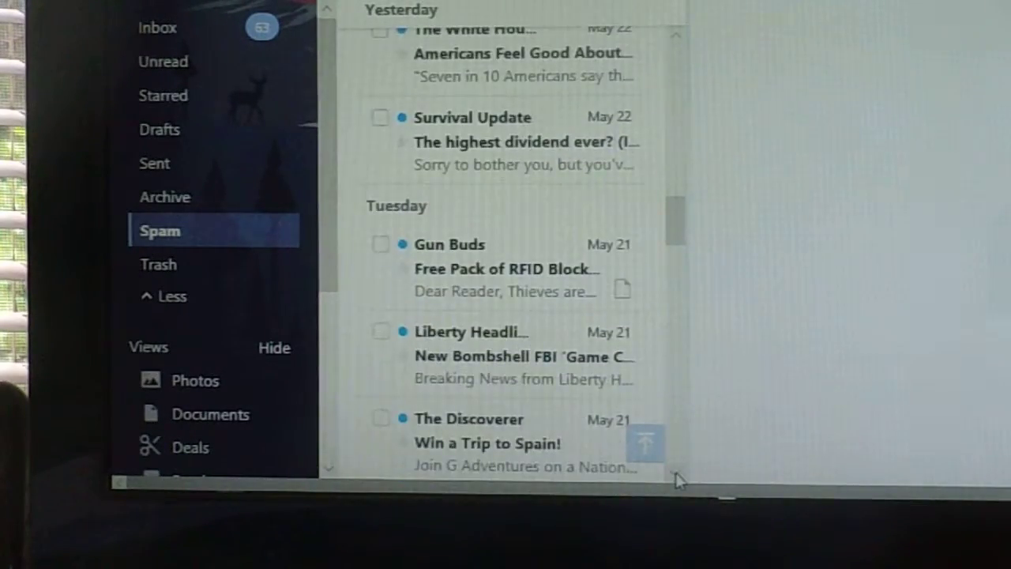
scroll("down", 3)
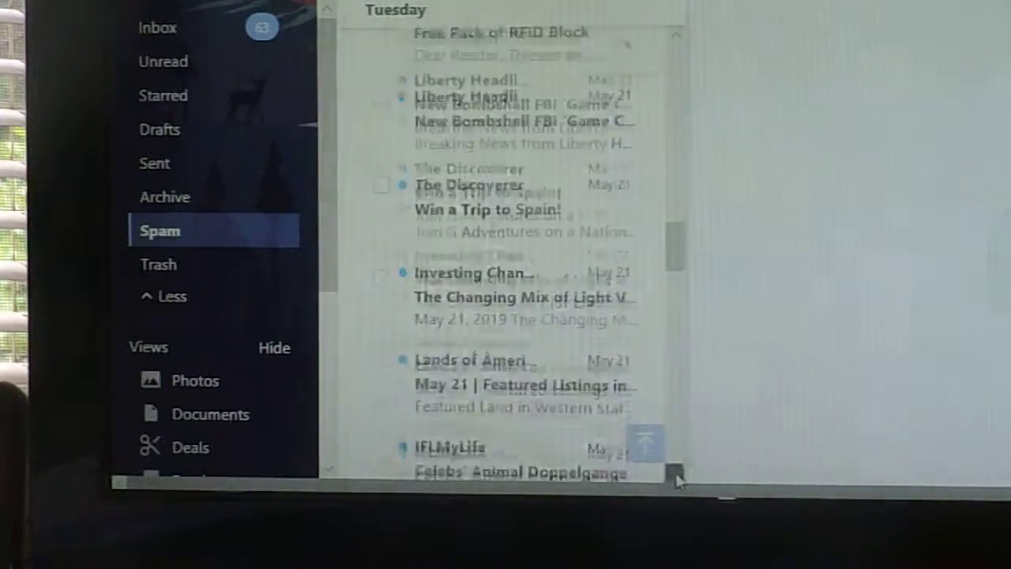
scroll("down", 3)
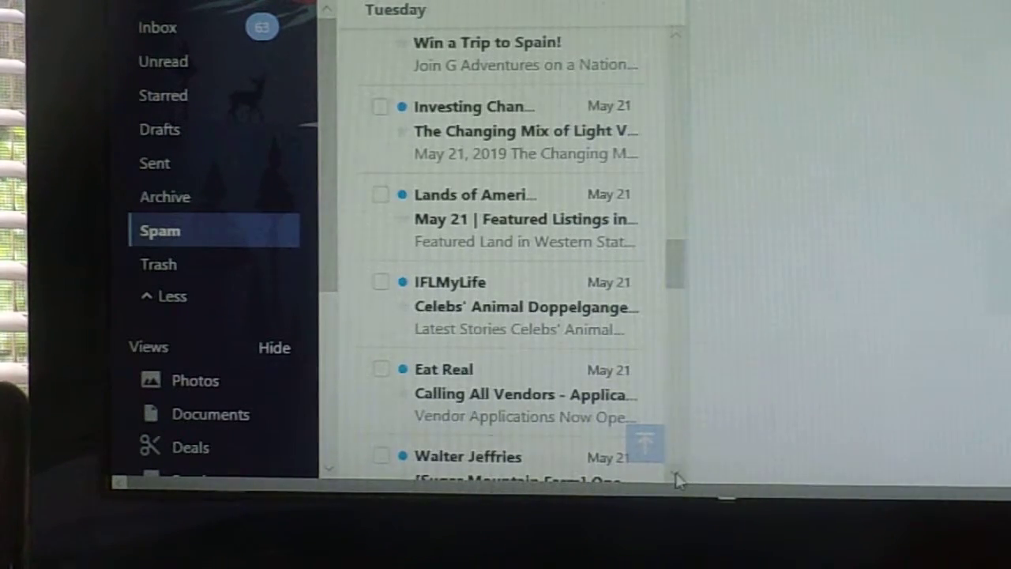
scroll("down", 3)
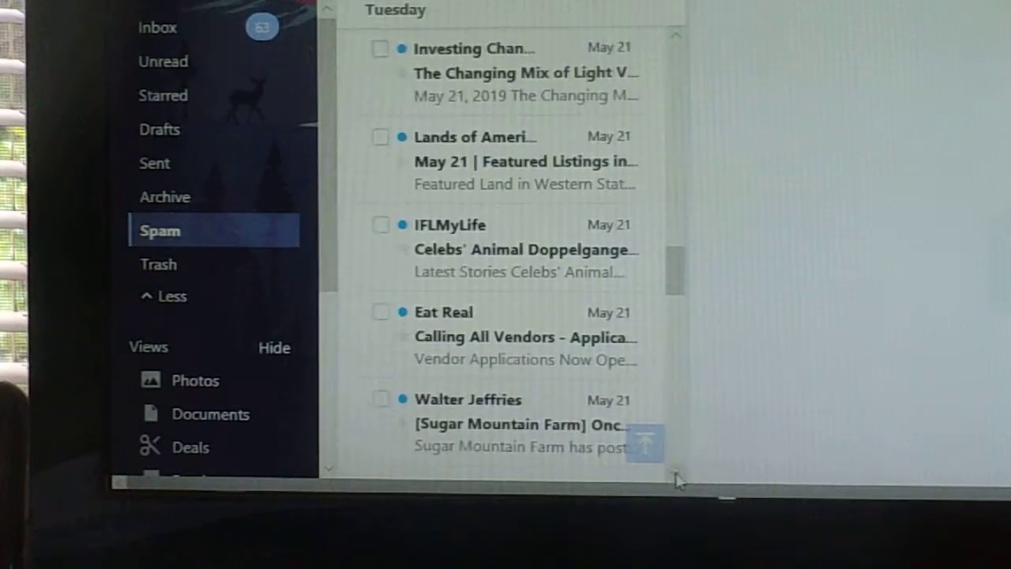
scroll("down", 3)
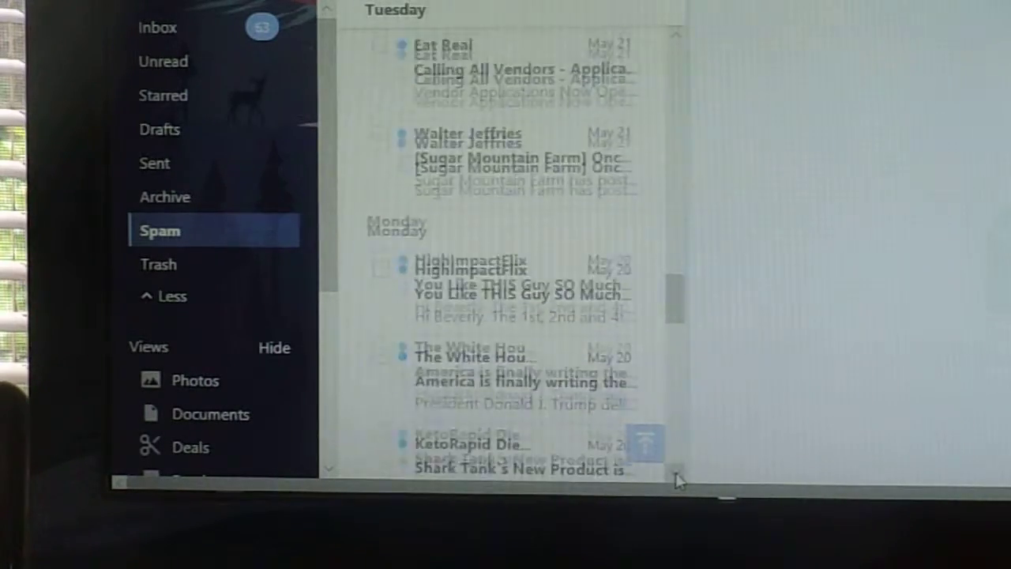
scroll("down", 3)
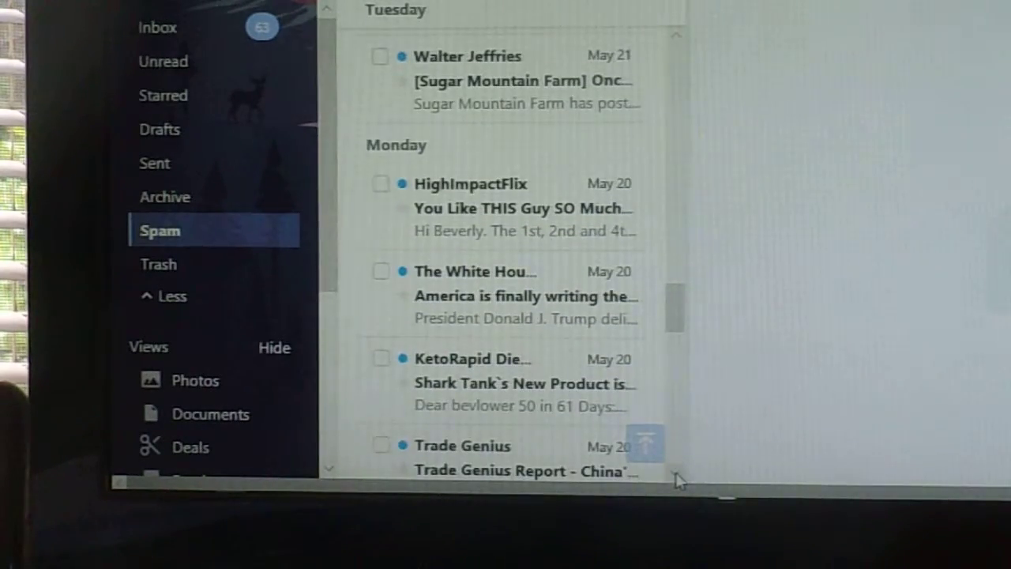
scroll("down", 3)
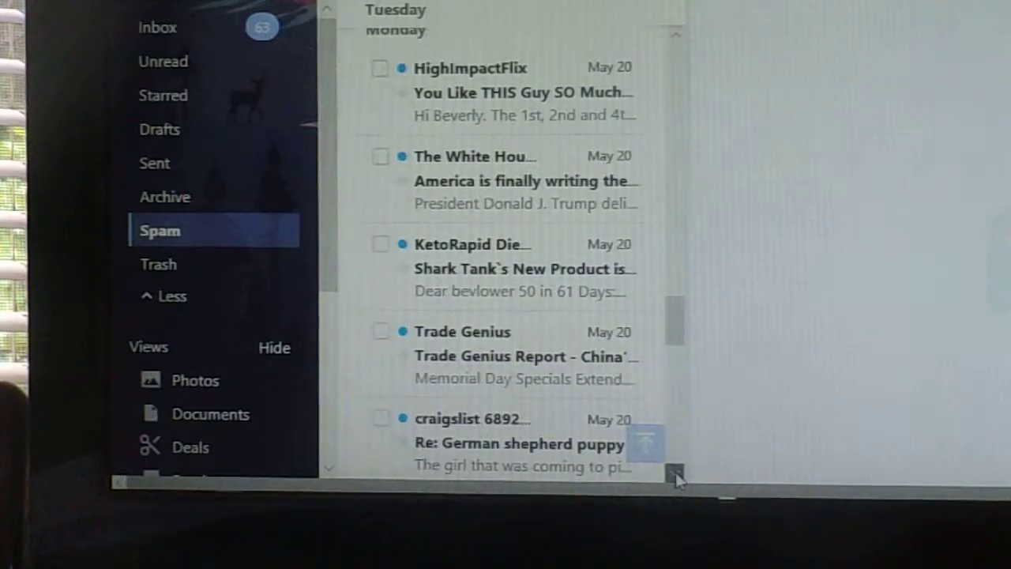
scroll("down", 3)
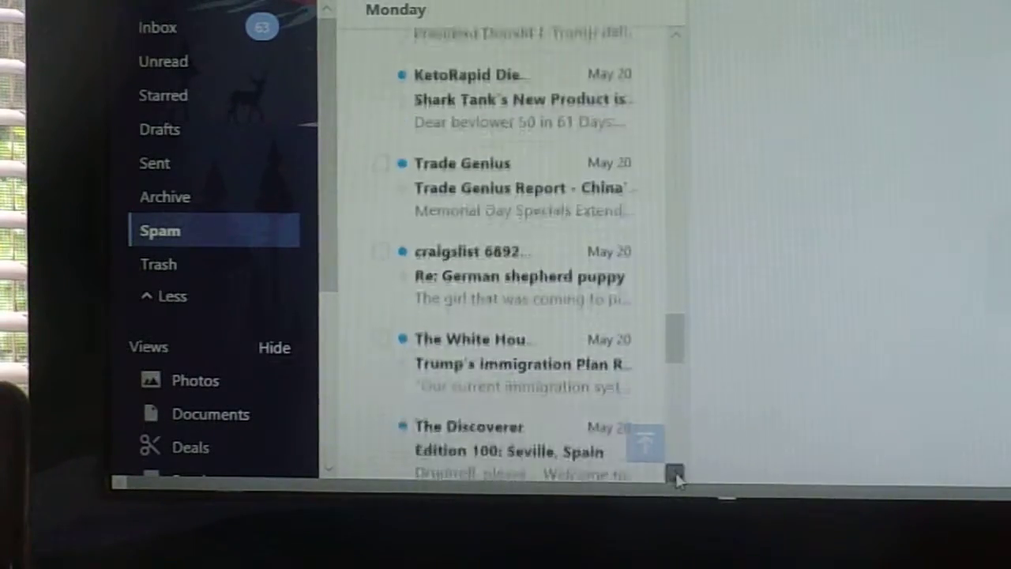
scroll("down", 3)
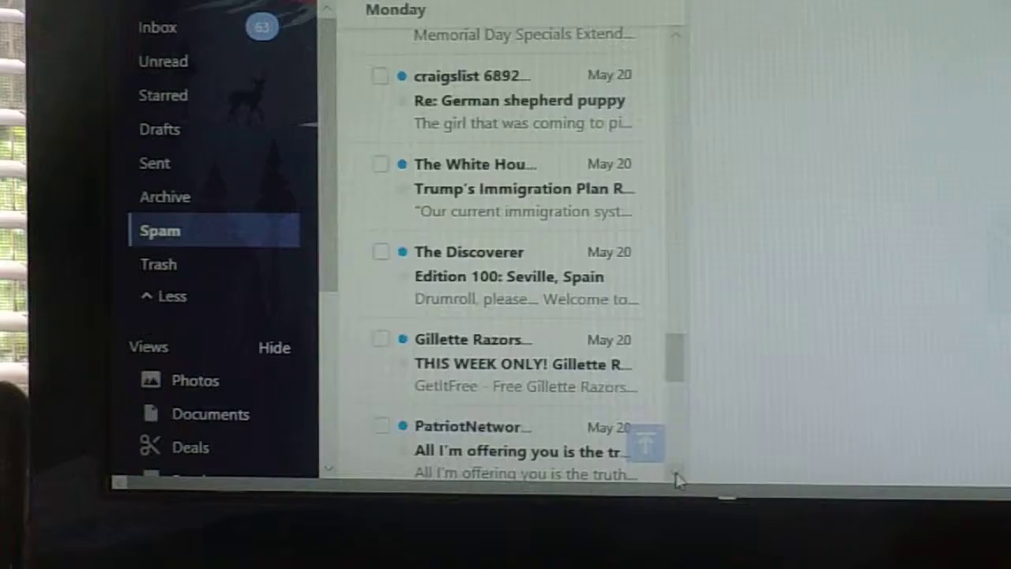
scroll("down", 3)
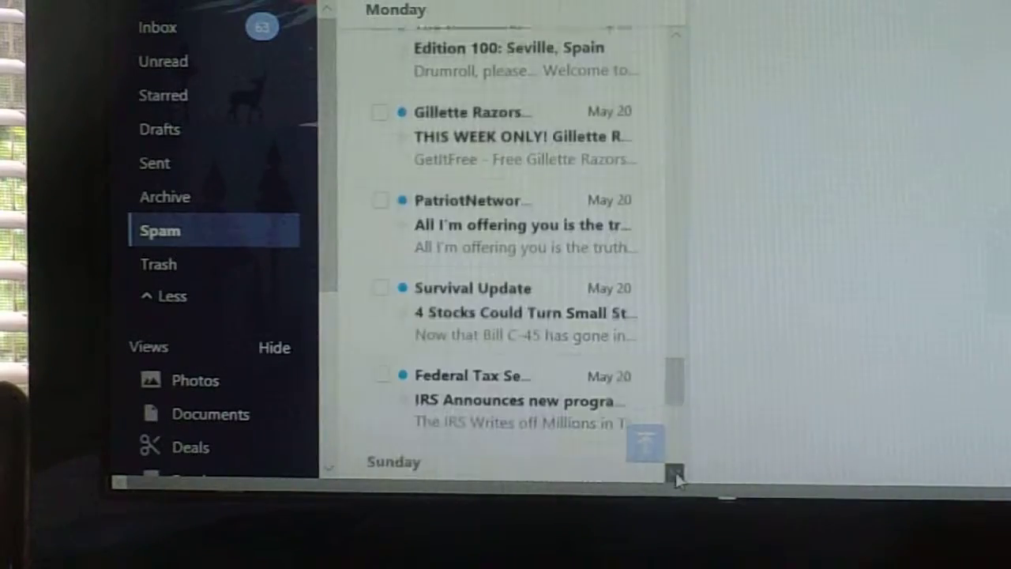
scroll("down", 3)
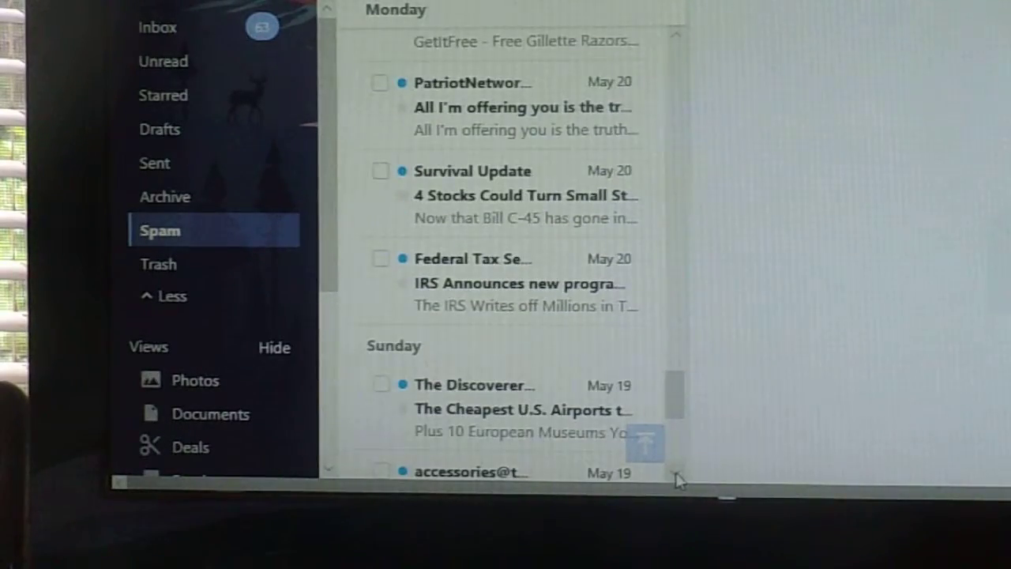
scroll("down", 3)
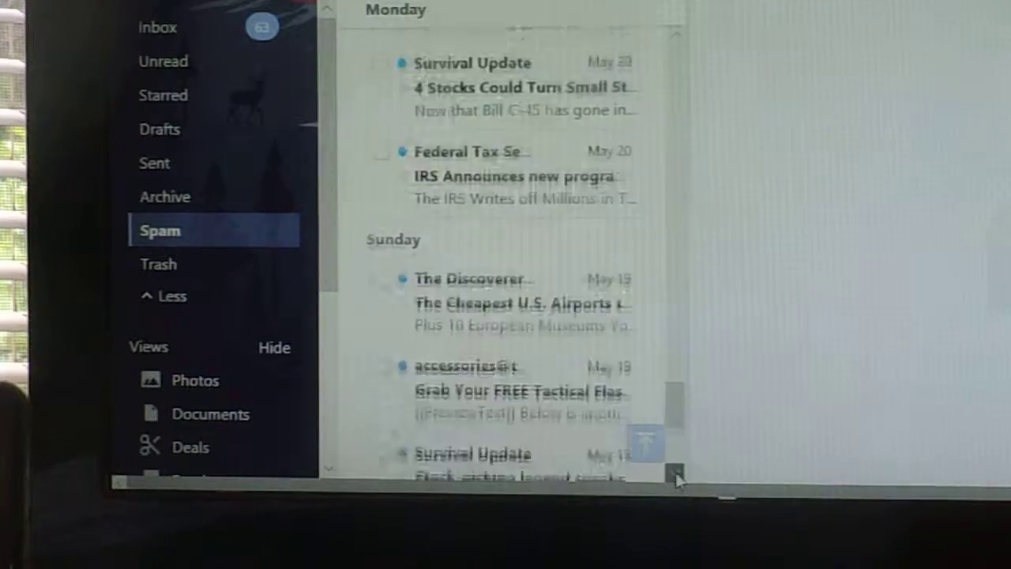
scroll("down", 3)
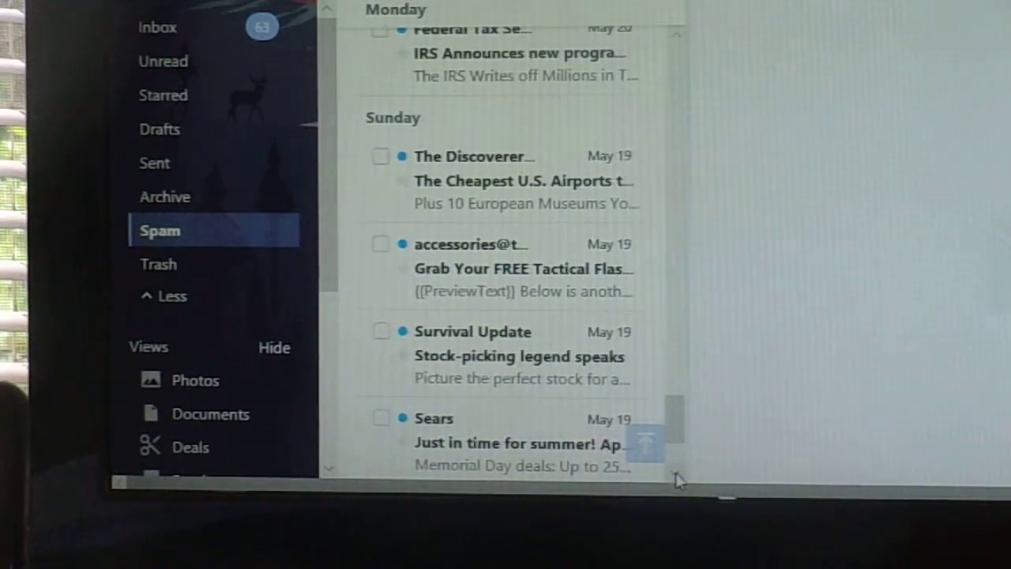
scroll("down", 3)
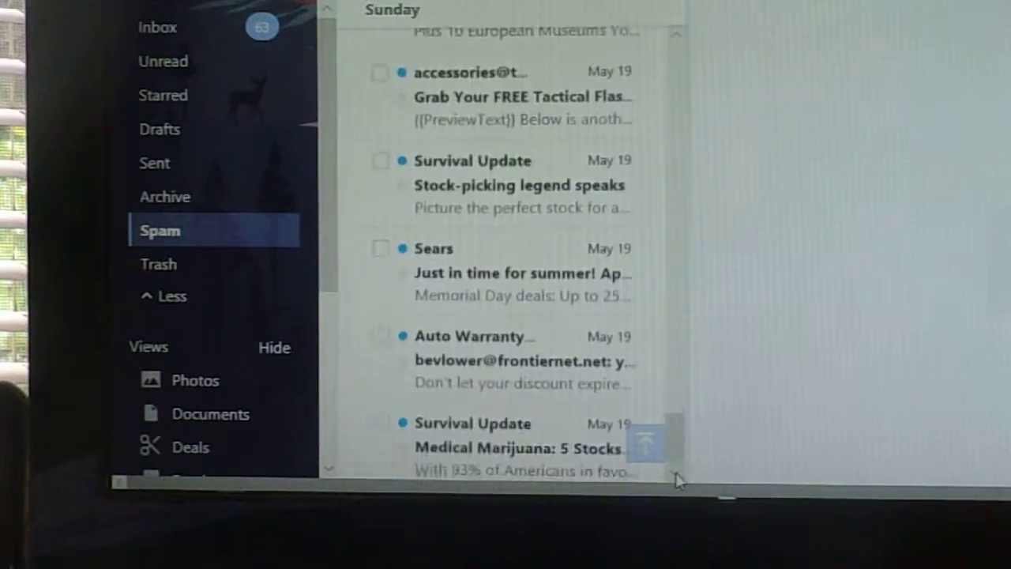